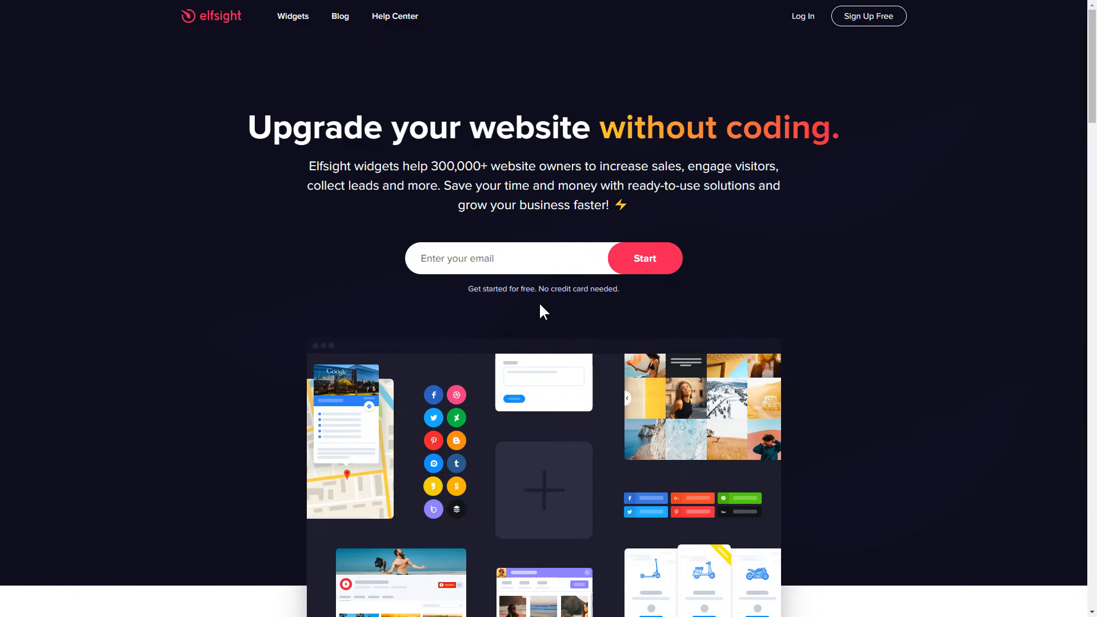
Reach the Podcast Player widget page from the Widgets catalogue under Audio.
click(293, 16)
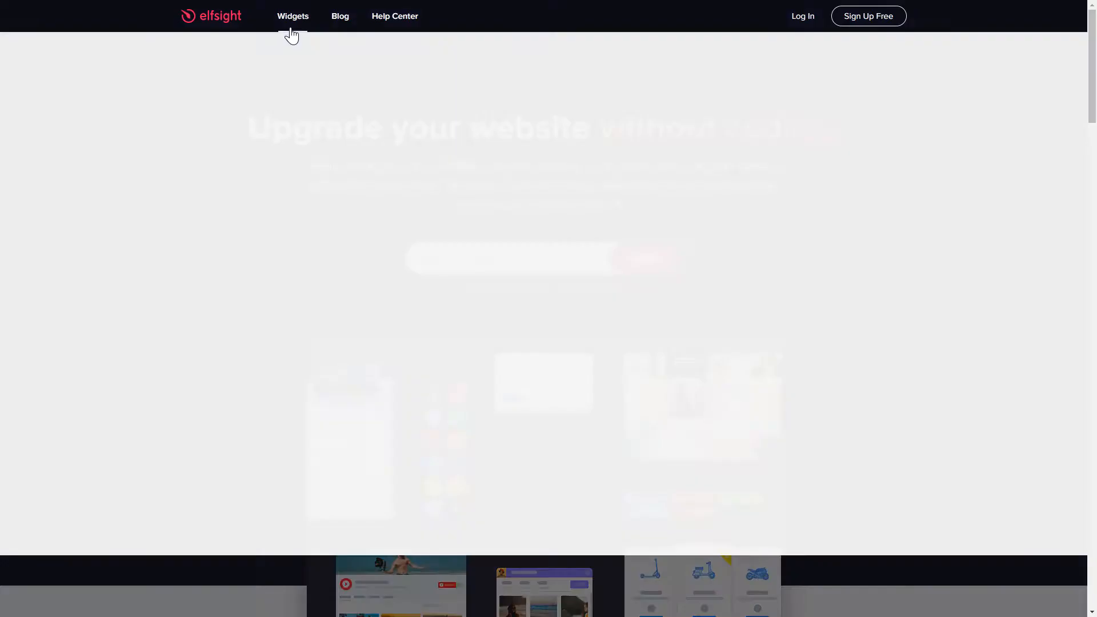
click(292, 16)
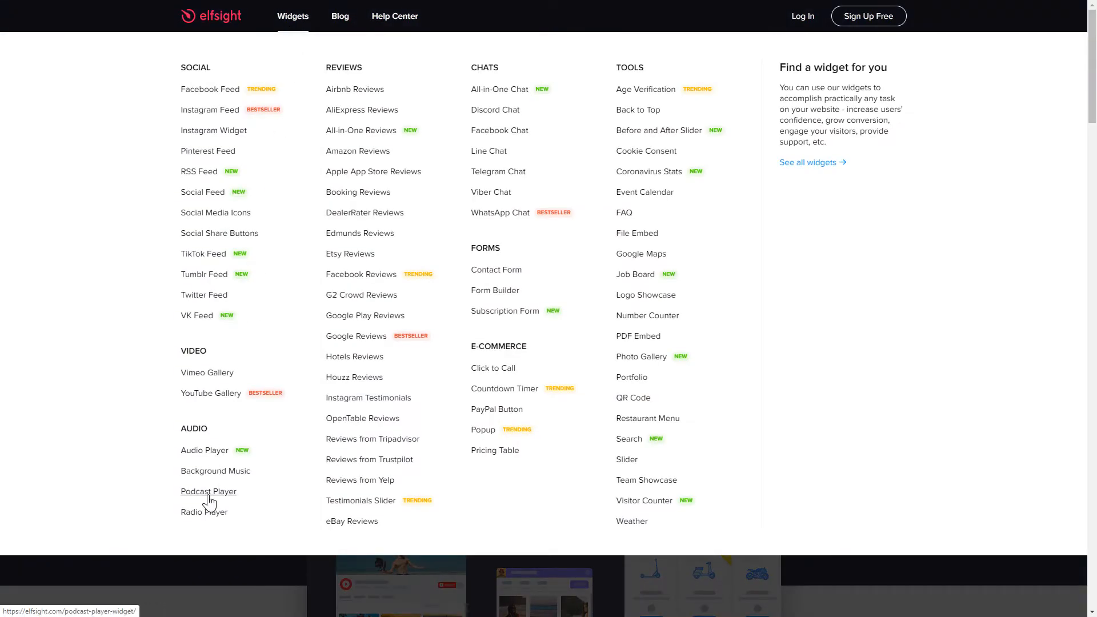
click(207, 491)
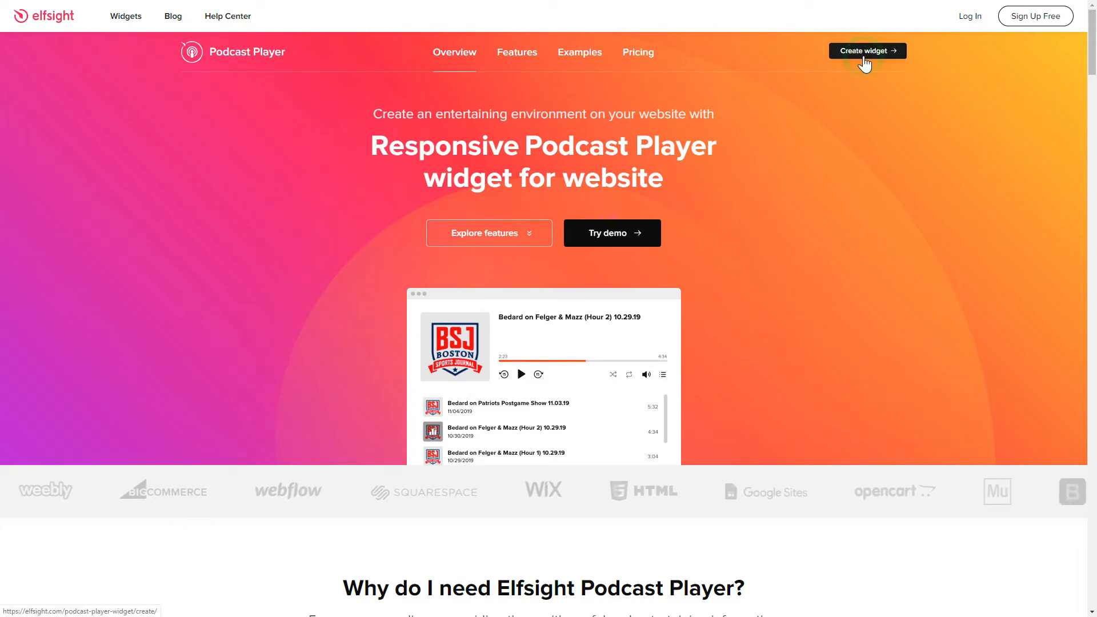
Create a widget, preview Business Coaching and Book Reviews templates, then settle on Sport Journal.
click(867, 52)
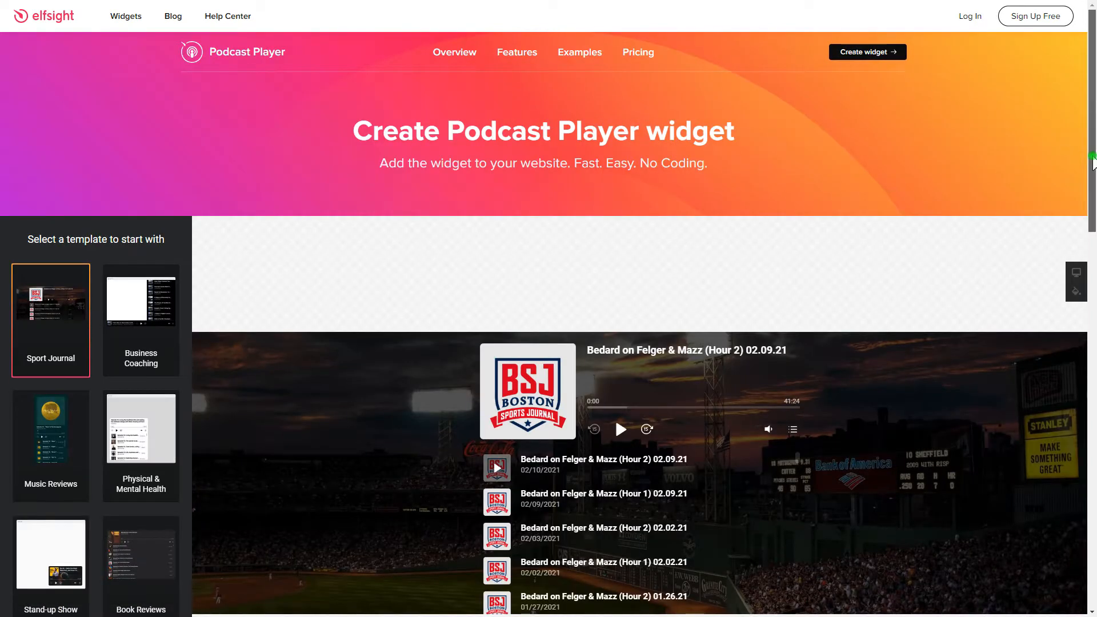
scroll(down, 3)
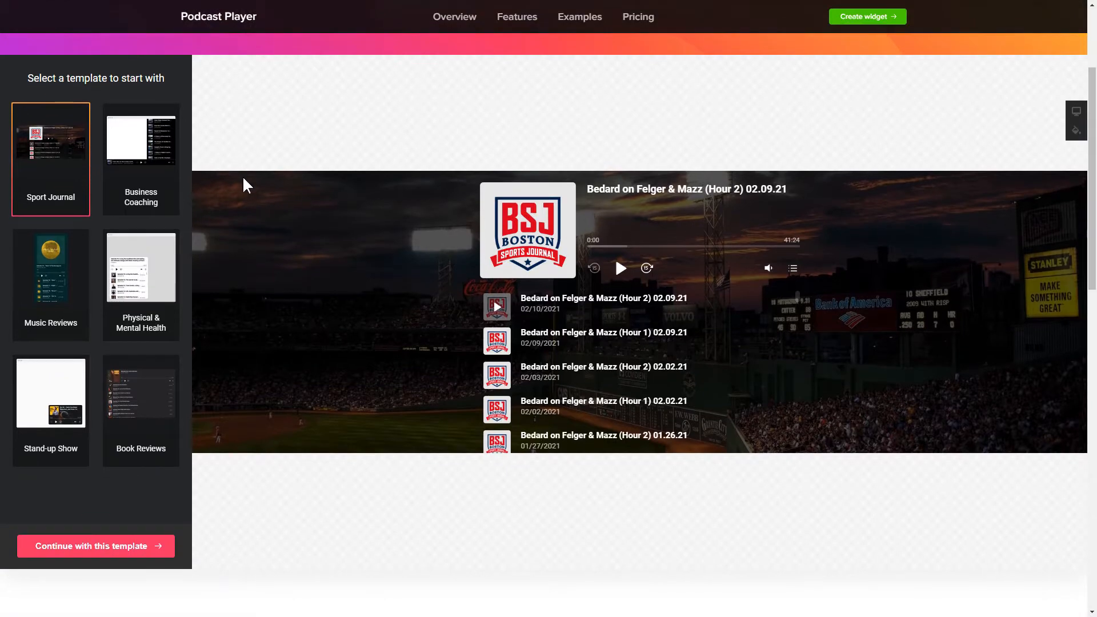
click(141, 159)
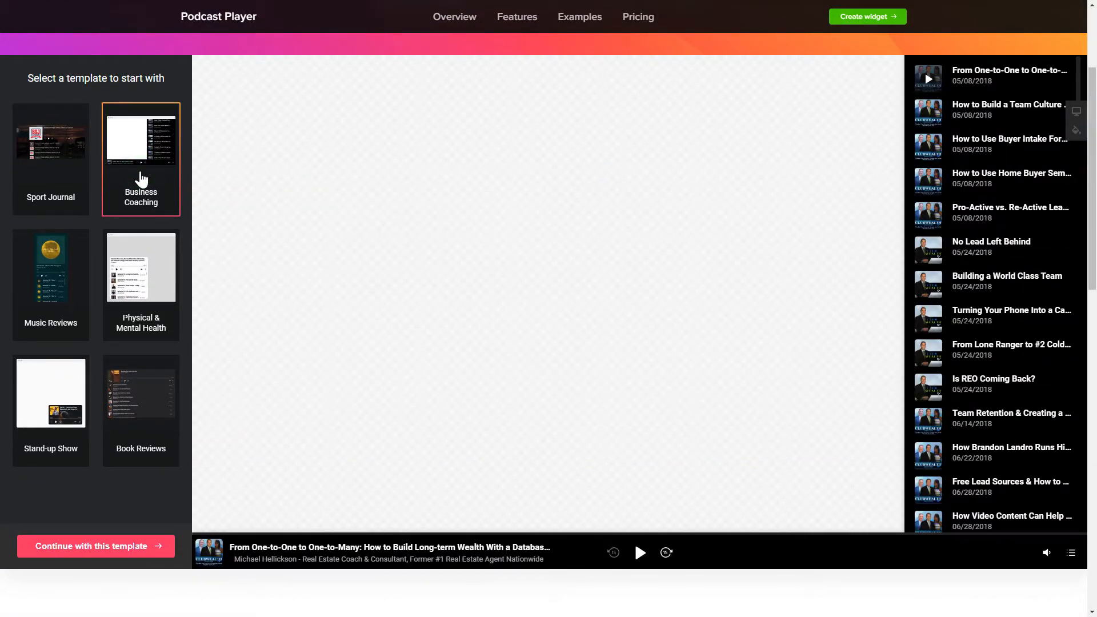
click(139, 392)
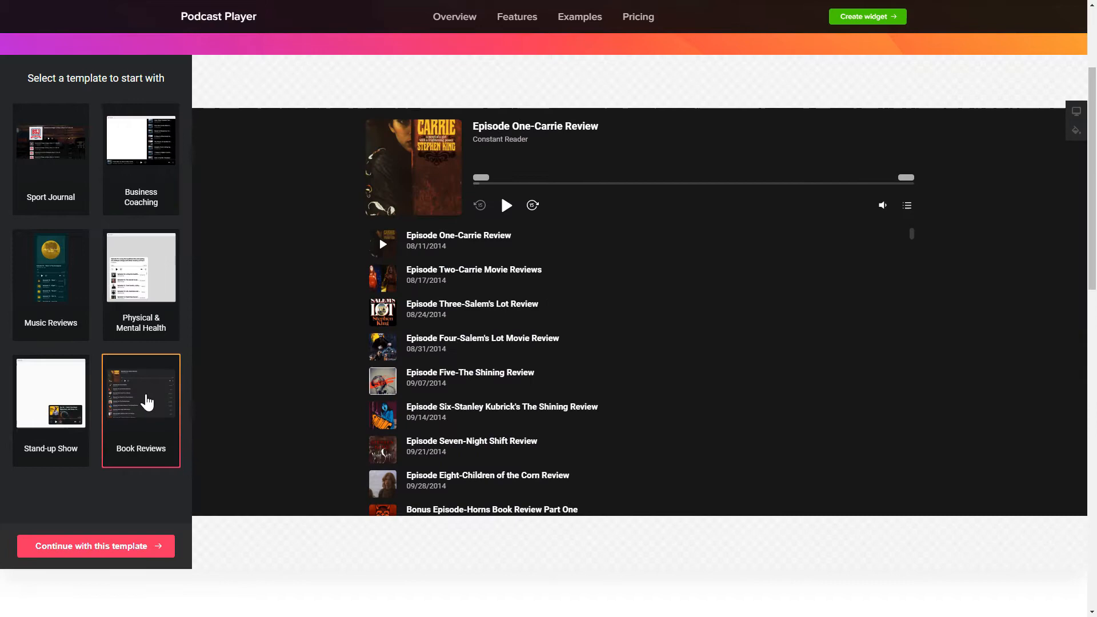
click(50, 158)
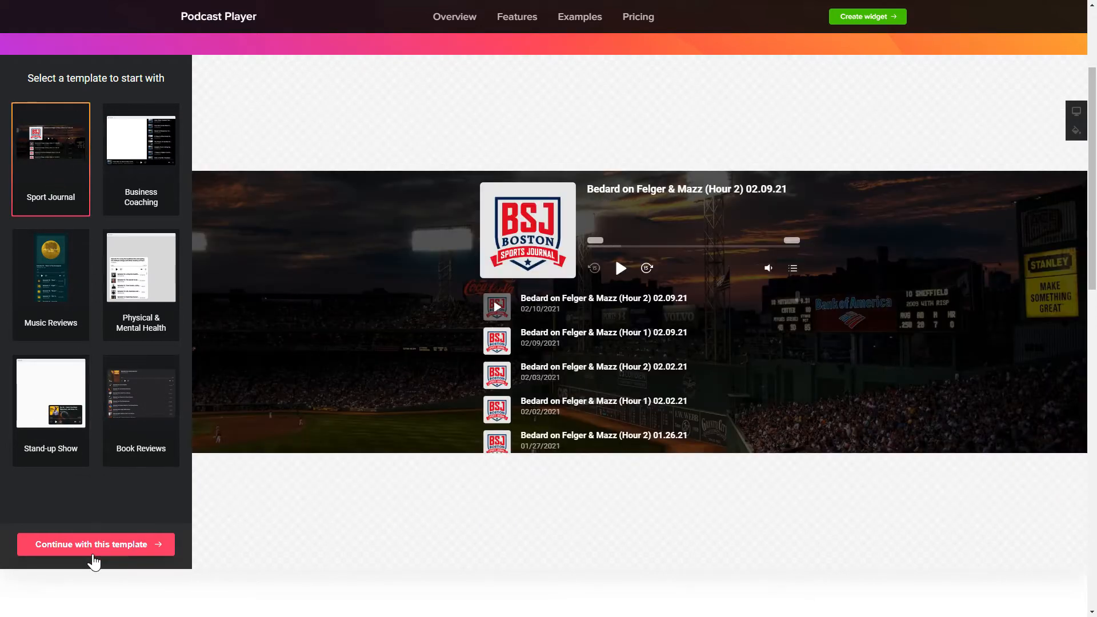
Continue with the Sport Journal template and review the embed and floating layout choices.
click(96, 544)
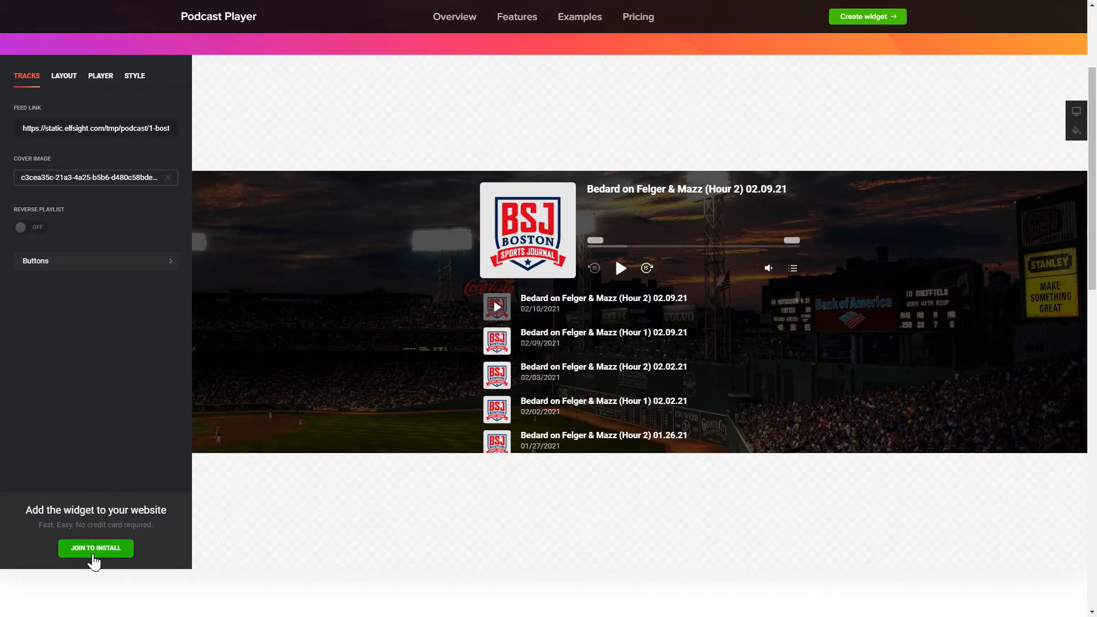
mouse_move(91, 467)
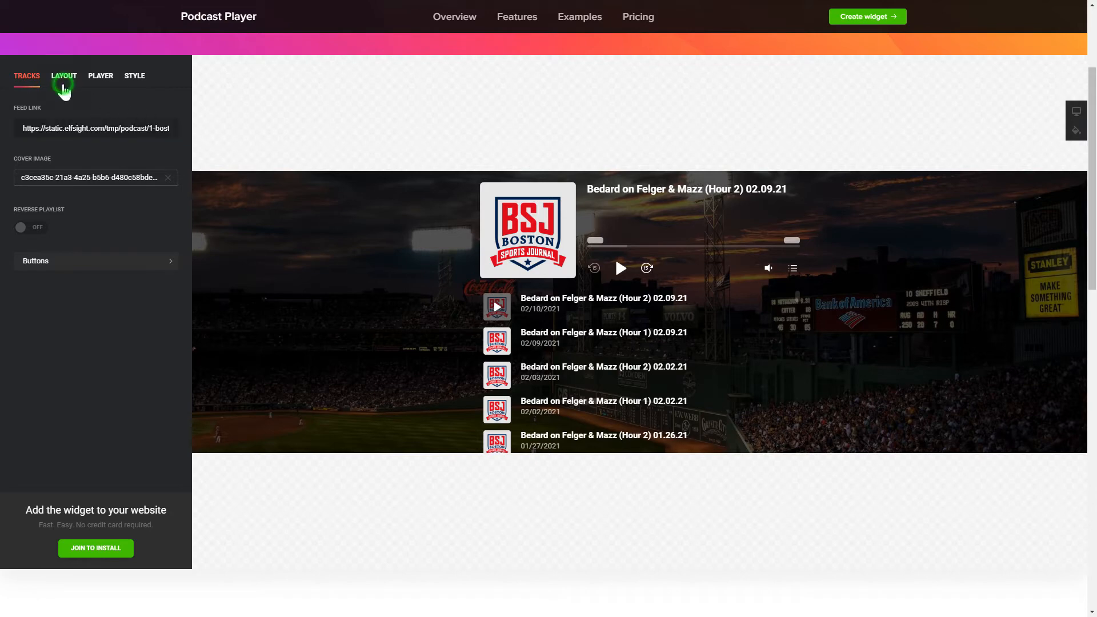
click(63, 75)
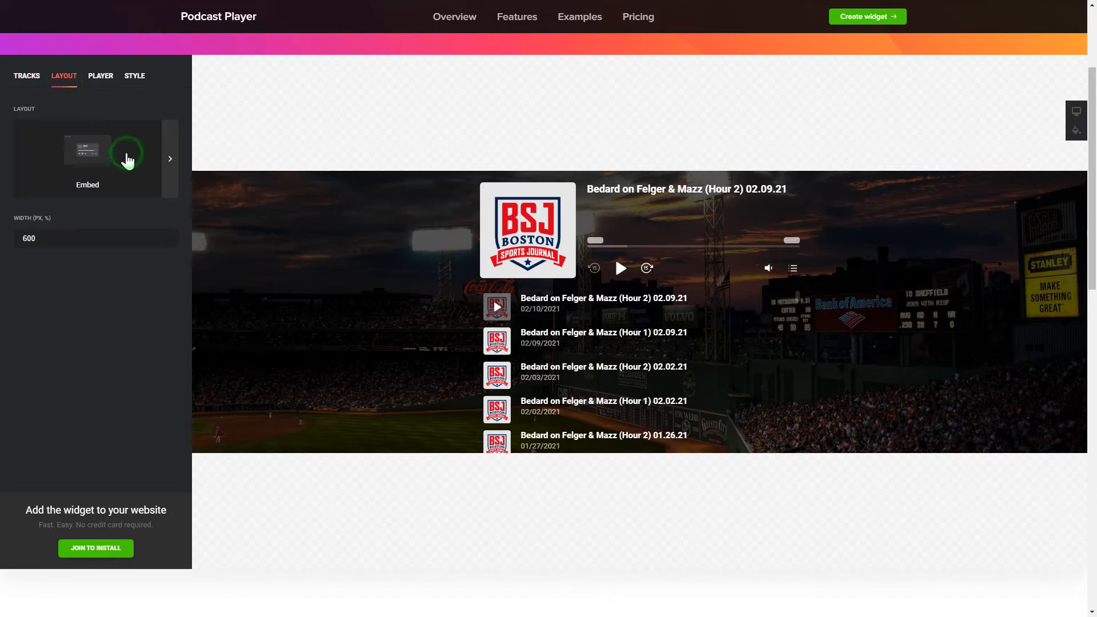
click(126, 158)
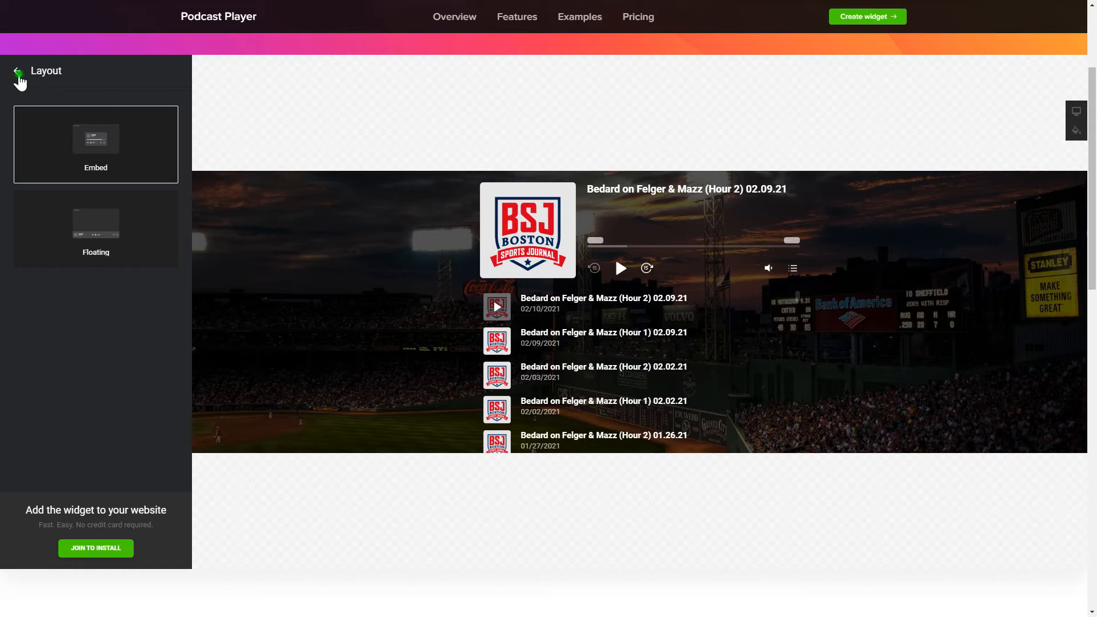
click(17, 74)
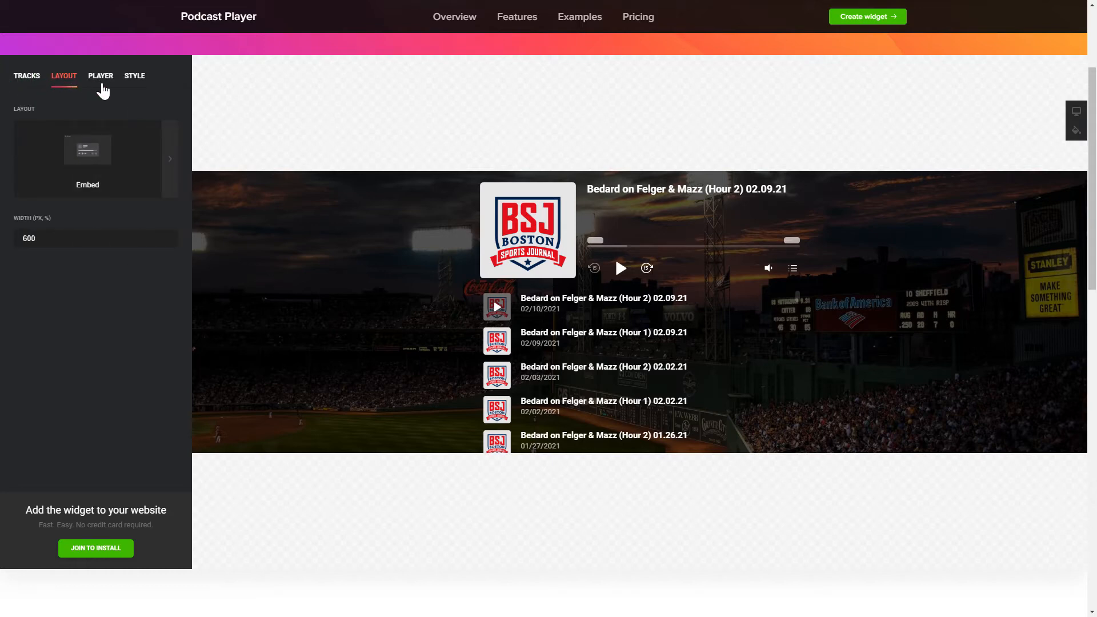
Review the Player and Style settings, then return to Tracks.
click(100, 75)
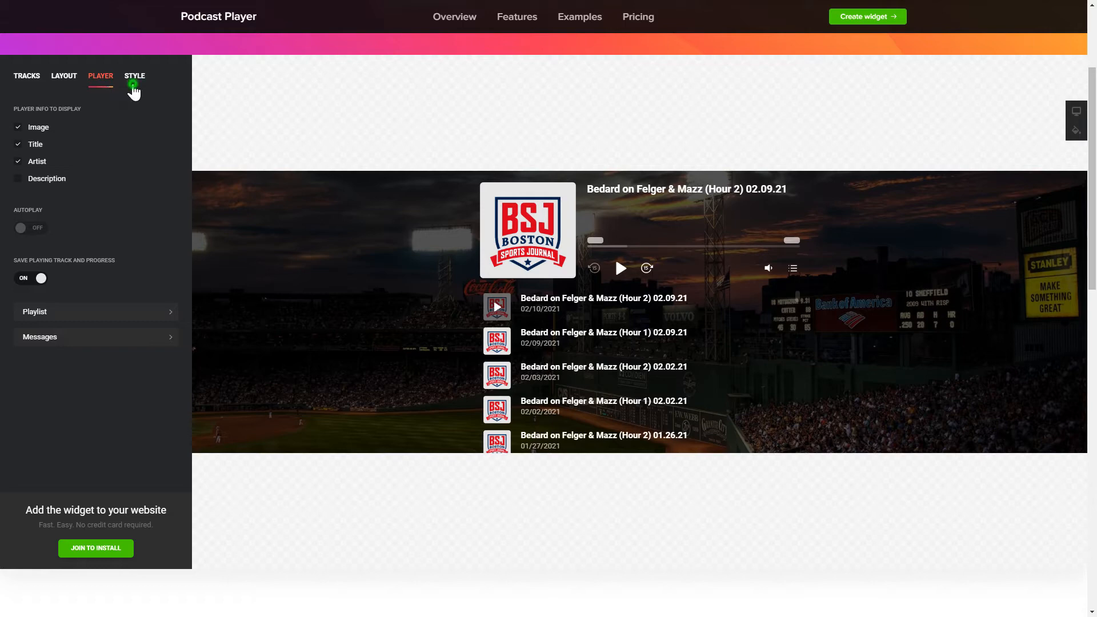
click(135, 75)
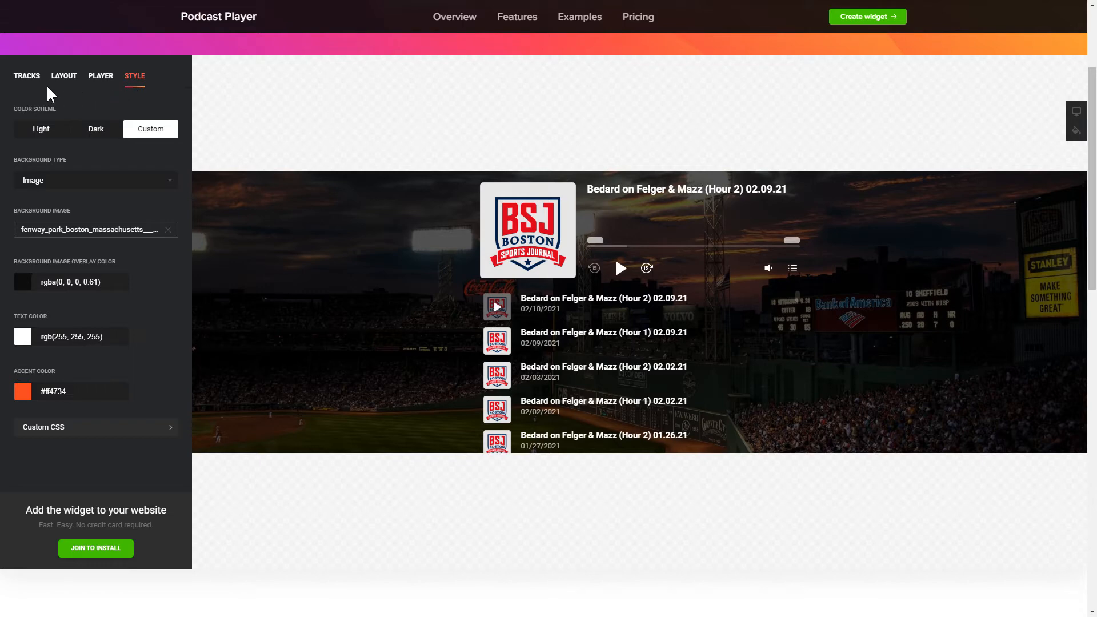
click(26, 75)
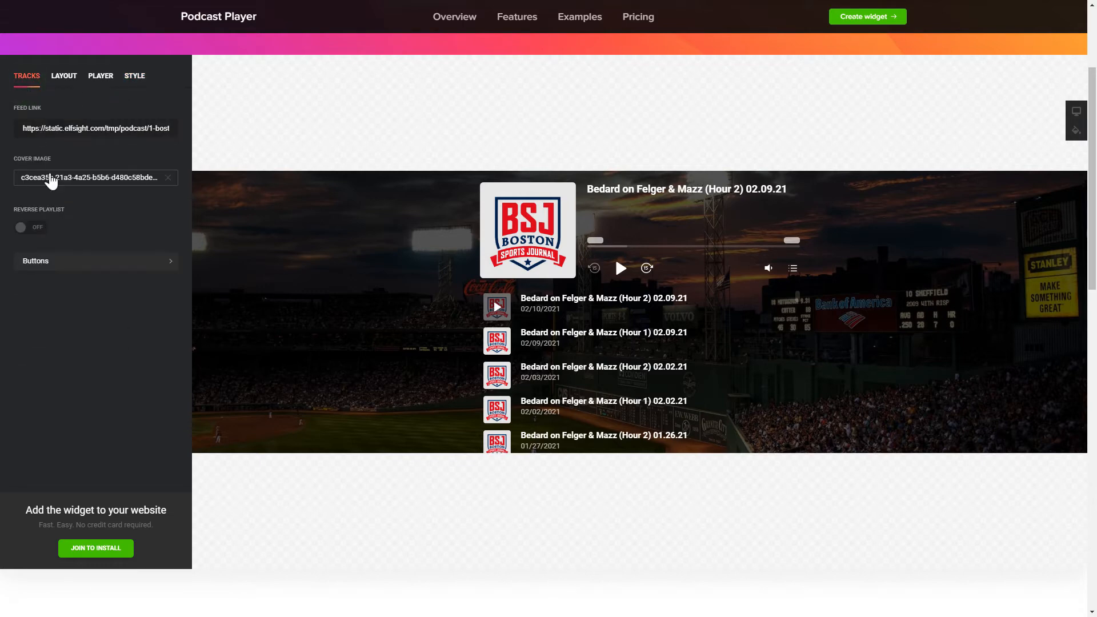
Join to install and save the widget, bringing up the Podcast Player plan selection.
click(96, 548)
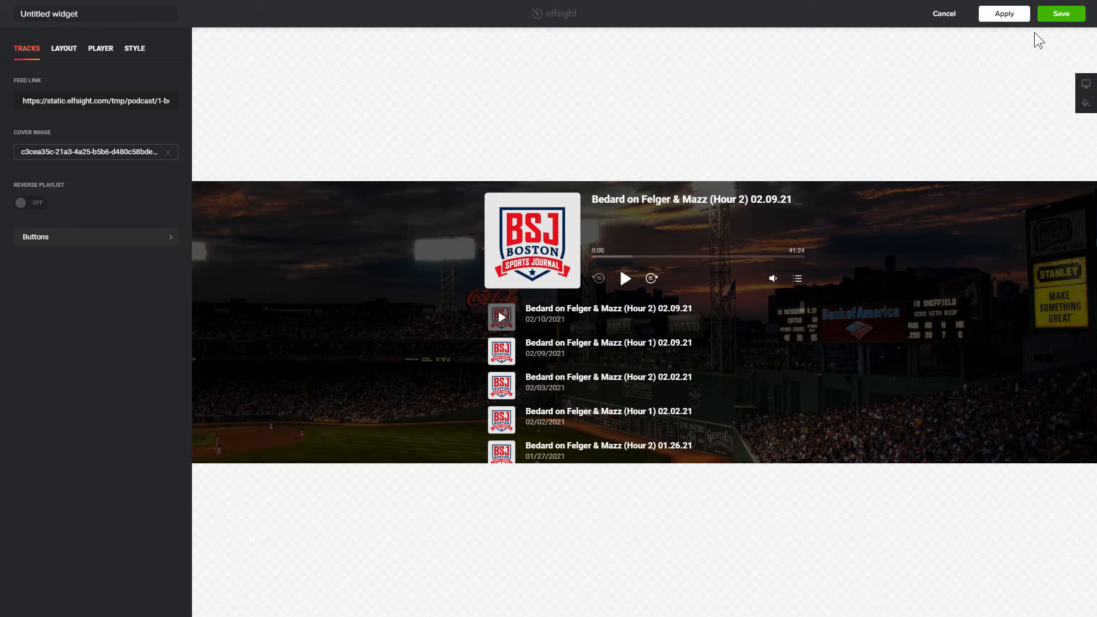
click(1060, 14)
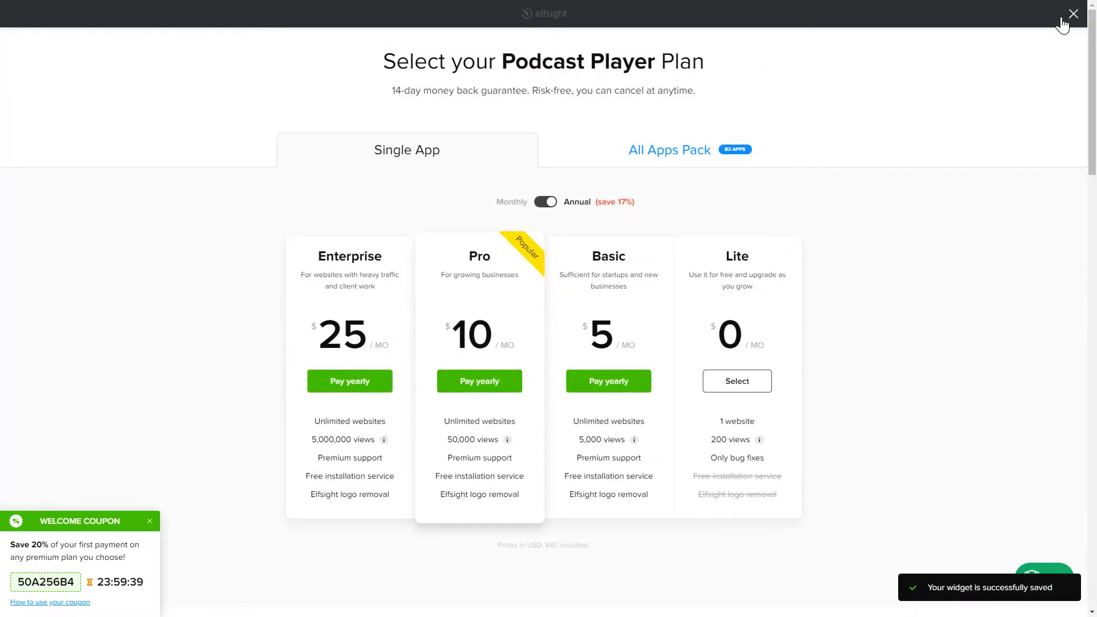
mouse_move(1000, 152)
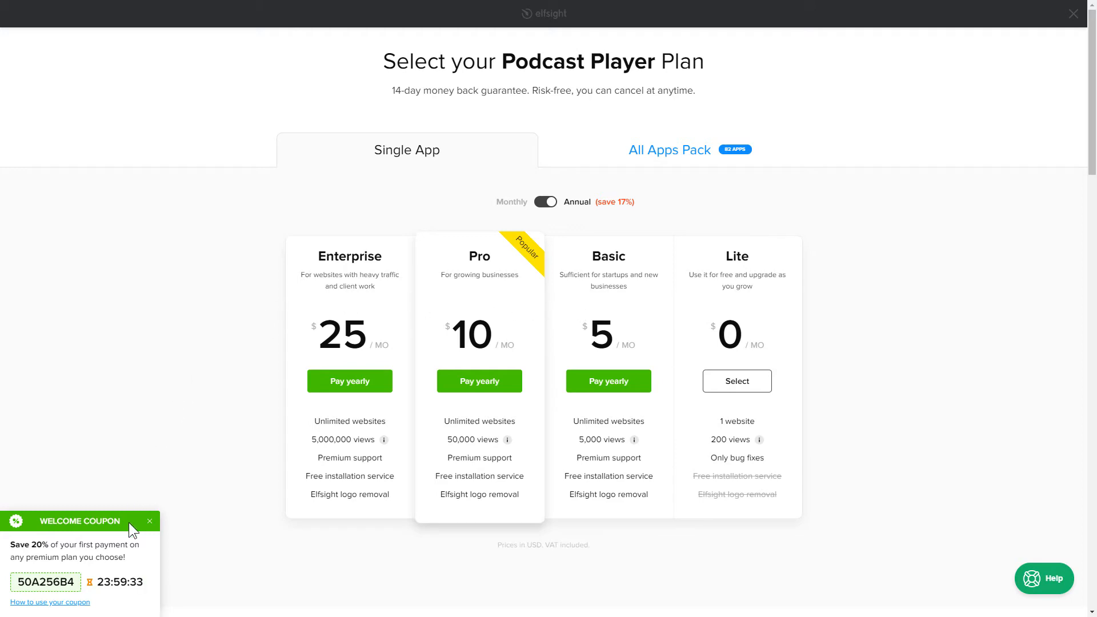
mouse_move(236, 519)
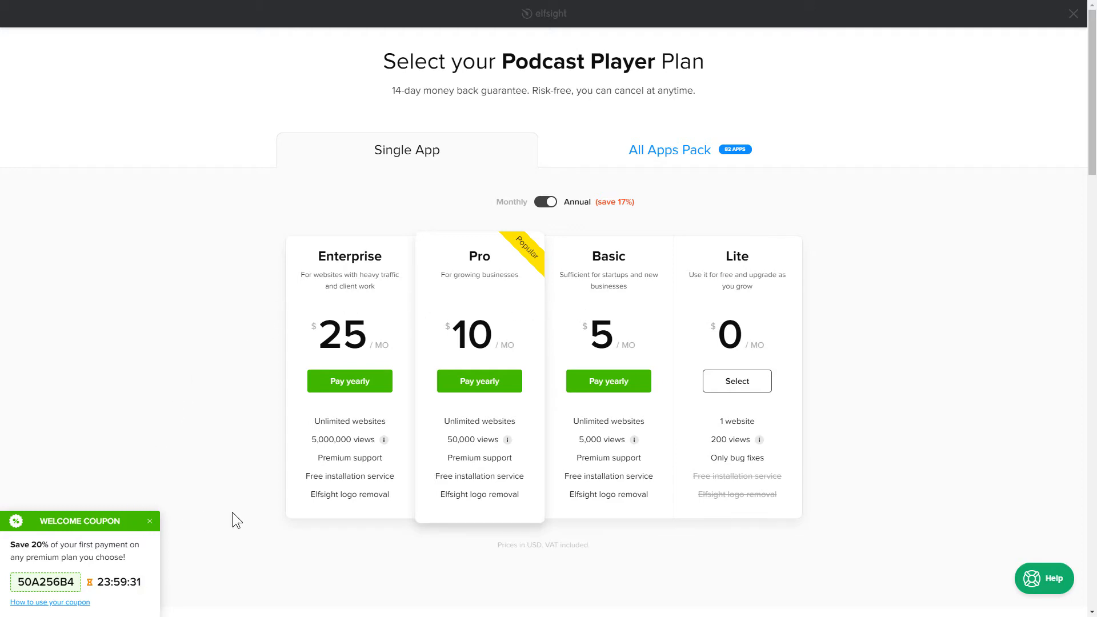
Subscribe to the free Lite plan and copy the widget's installation code.
click(735, 381)
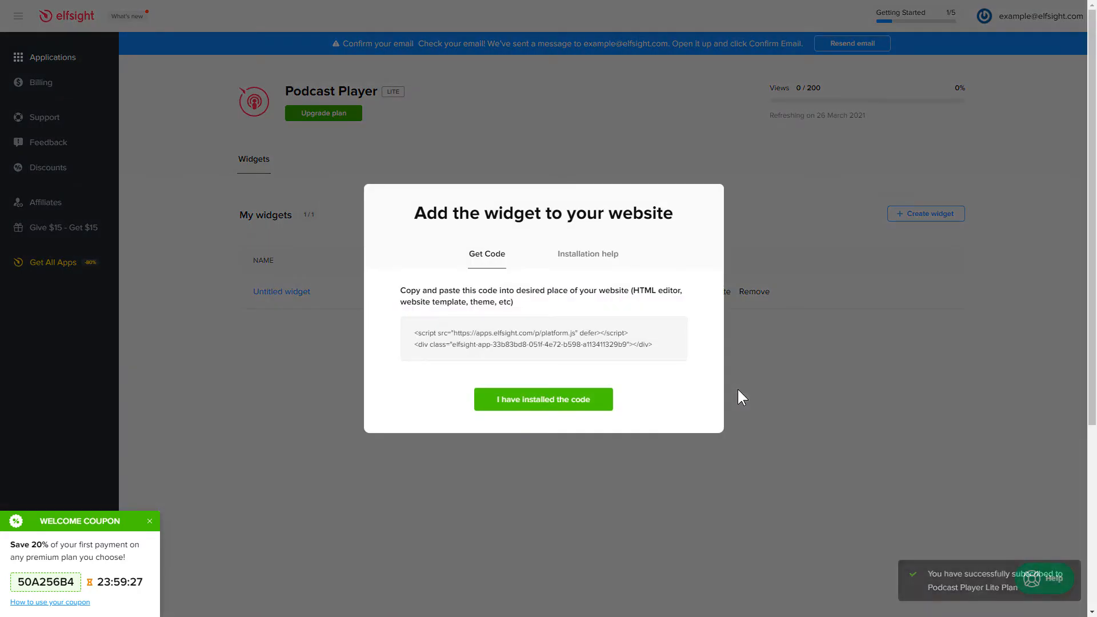
click(541, 339)
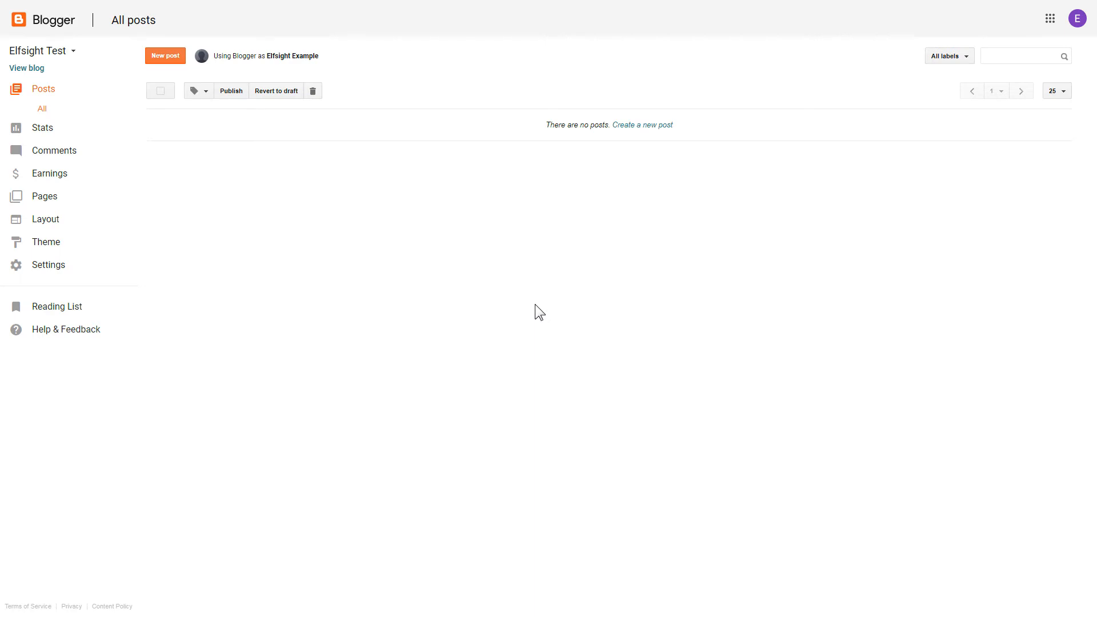
Open the Homepage page from Pages and switch its editor to HTML view.
click(45, 195)
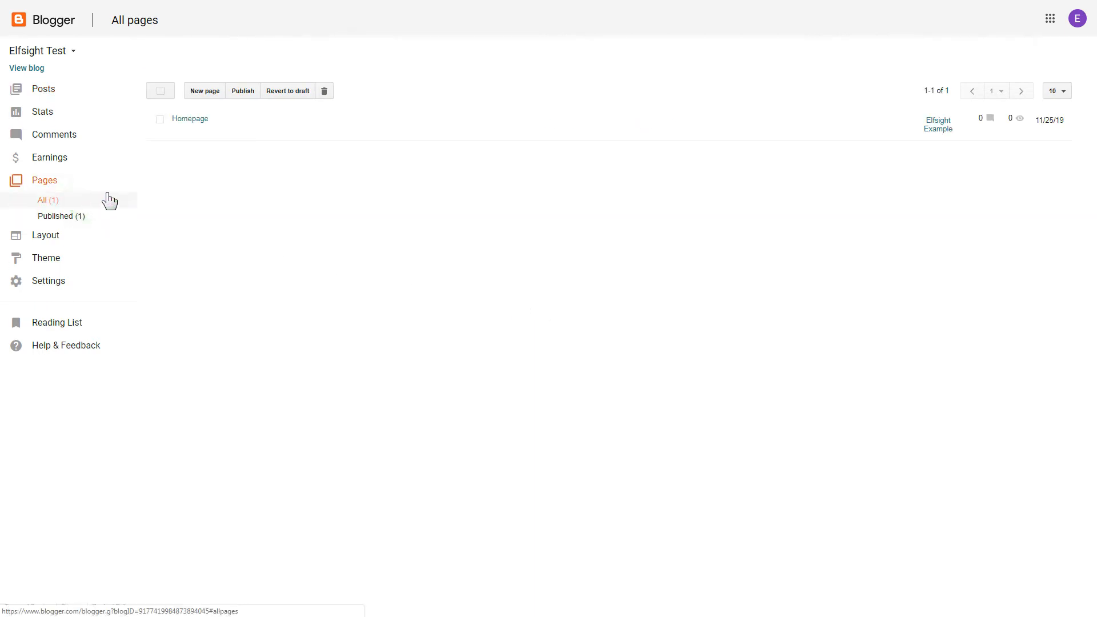
click(190, 118)
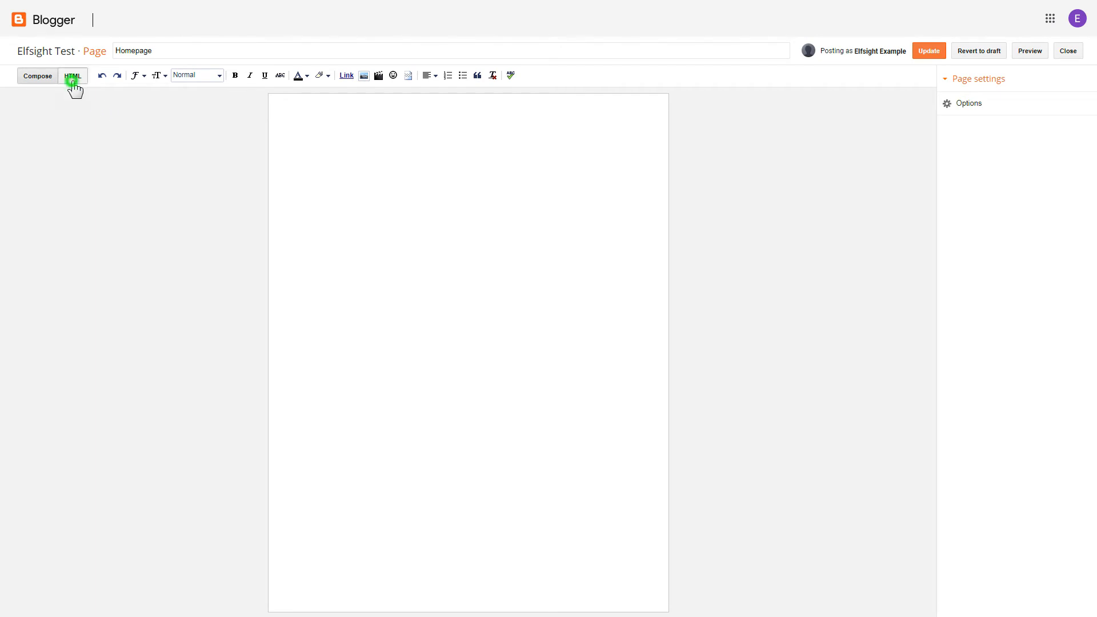
click(72, 75)
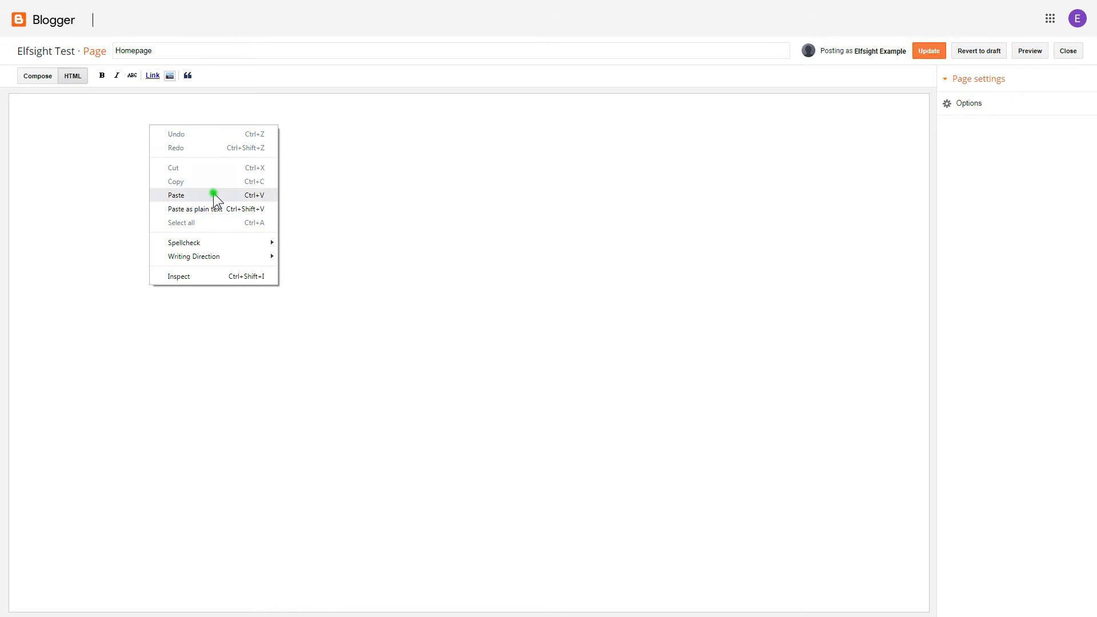
Paste the widget code into the Homepage HTML, update the page and return to Posts.
click(176, 196)
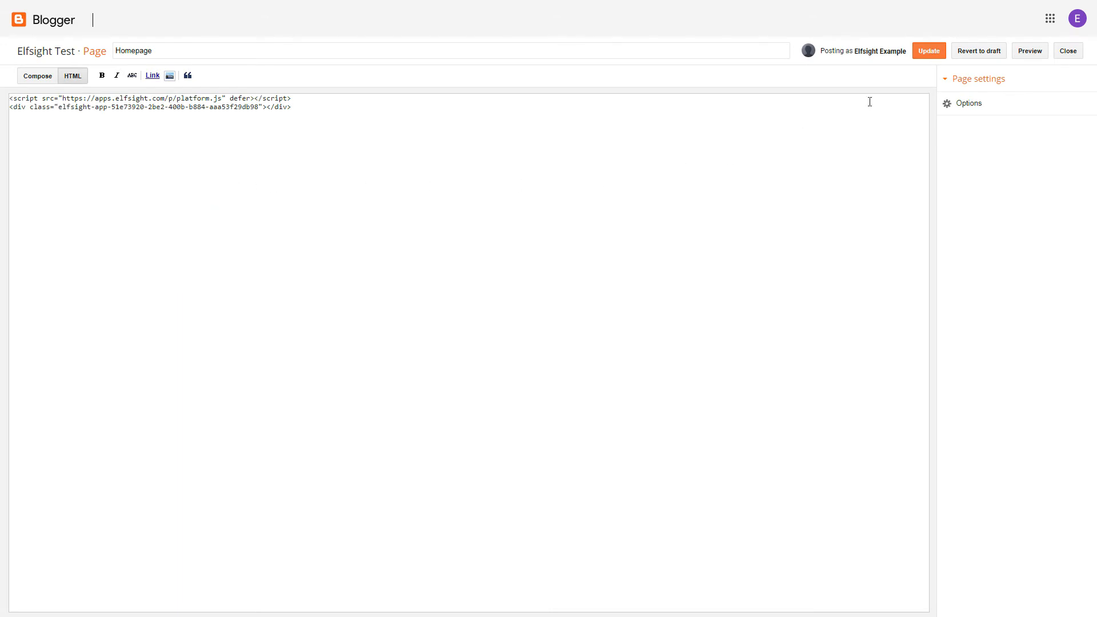
click(928, 50)
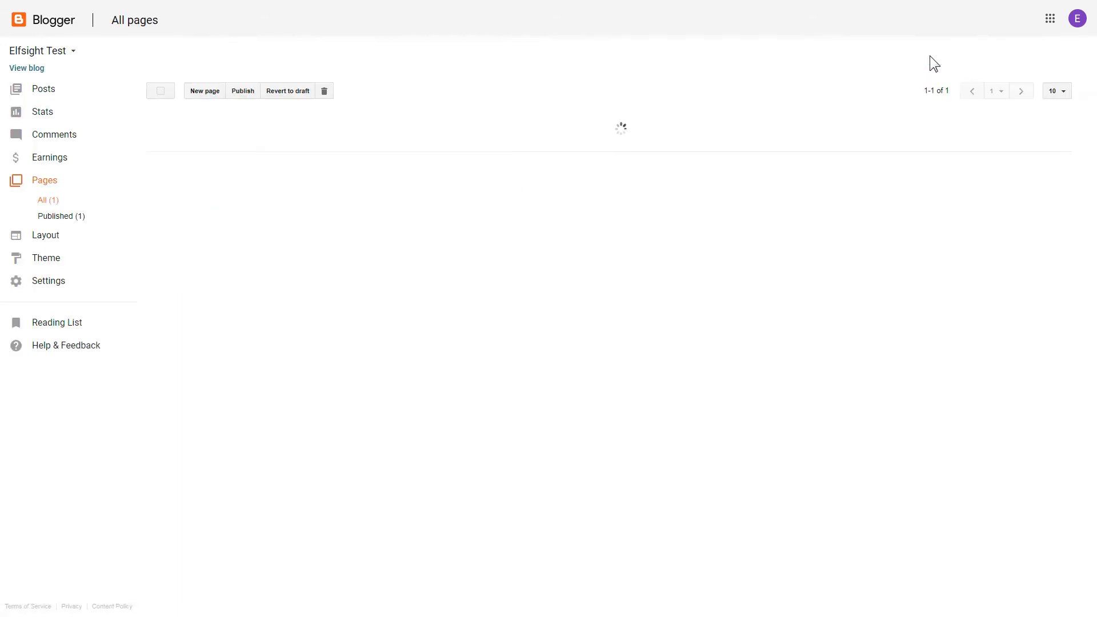
click(43, 89)
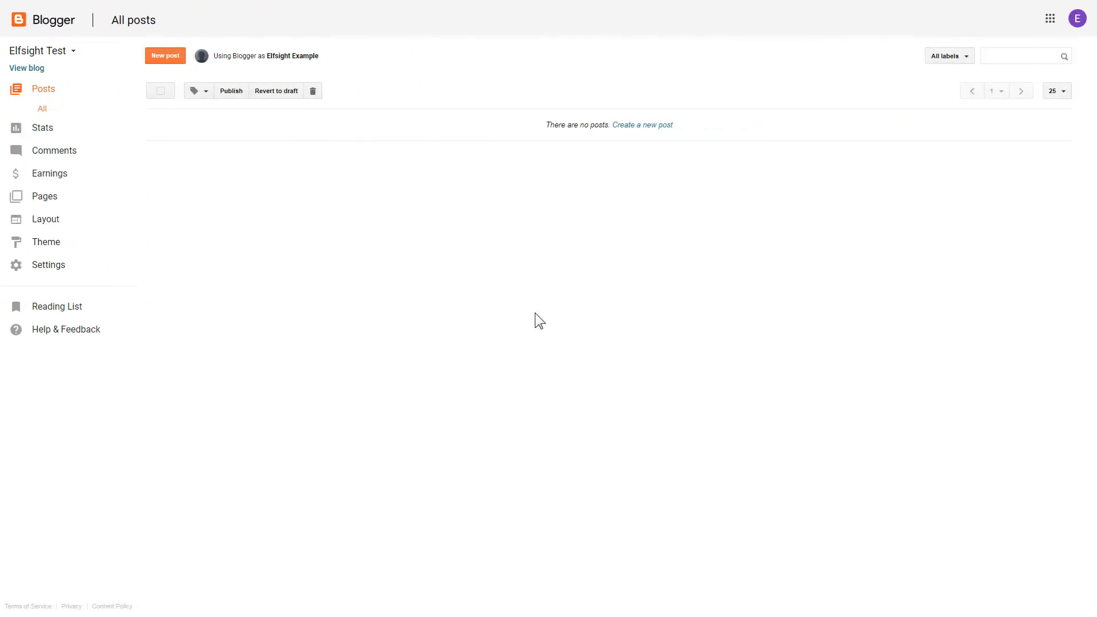
Open the theme's Edit HTML and scroll to the closing body tag.
click(46, 241)
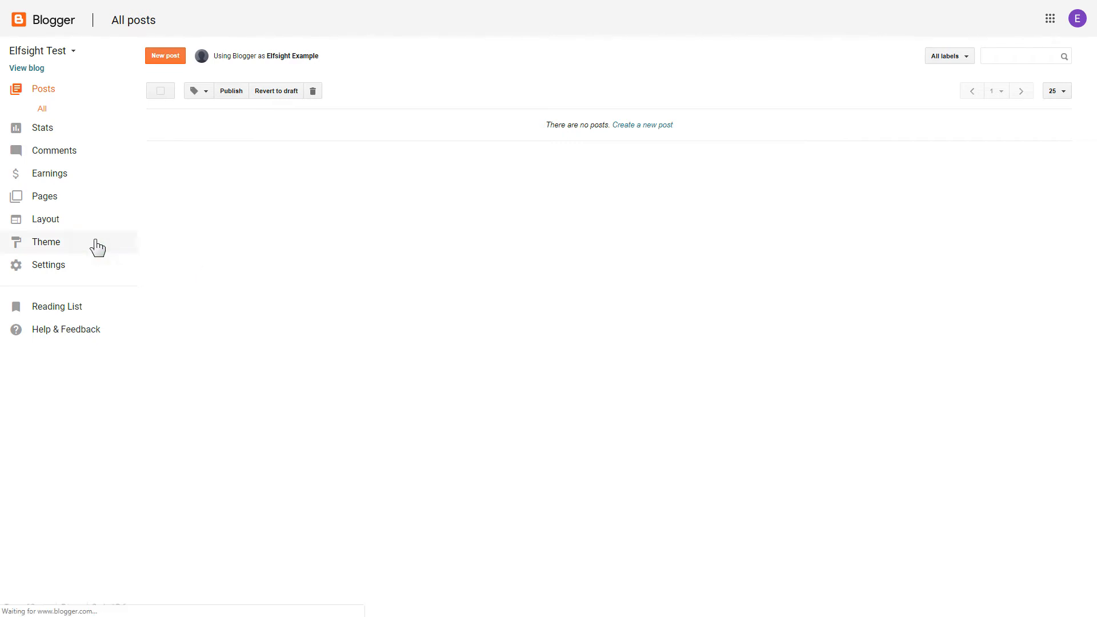
click(46, 243)
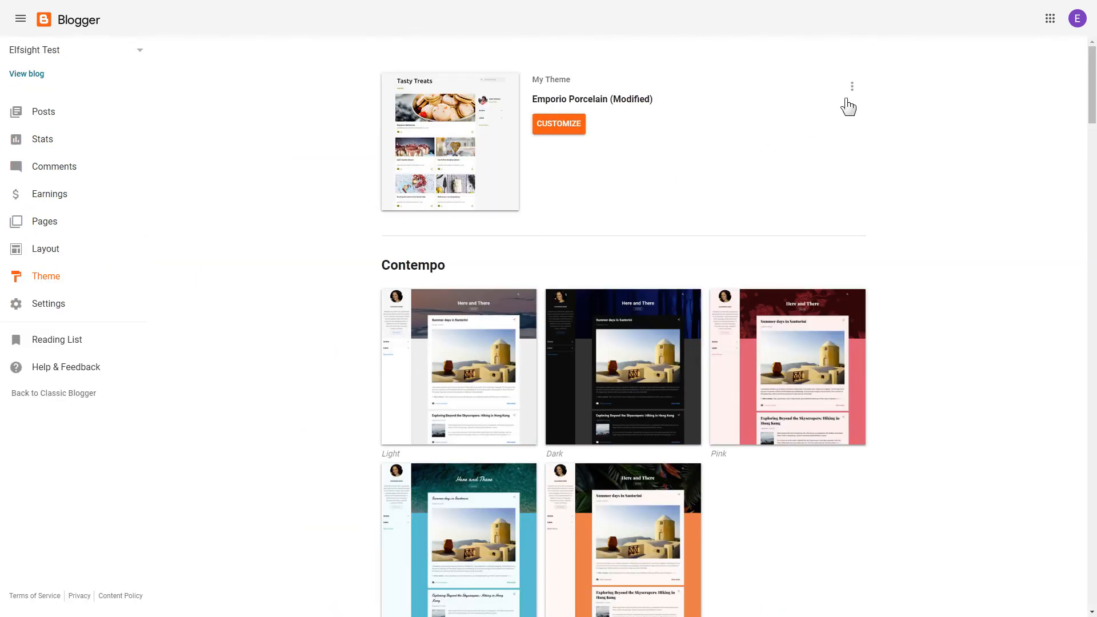
click(850, 86)
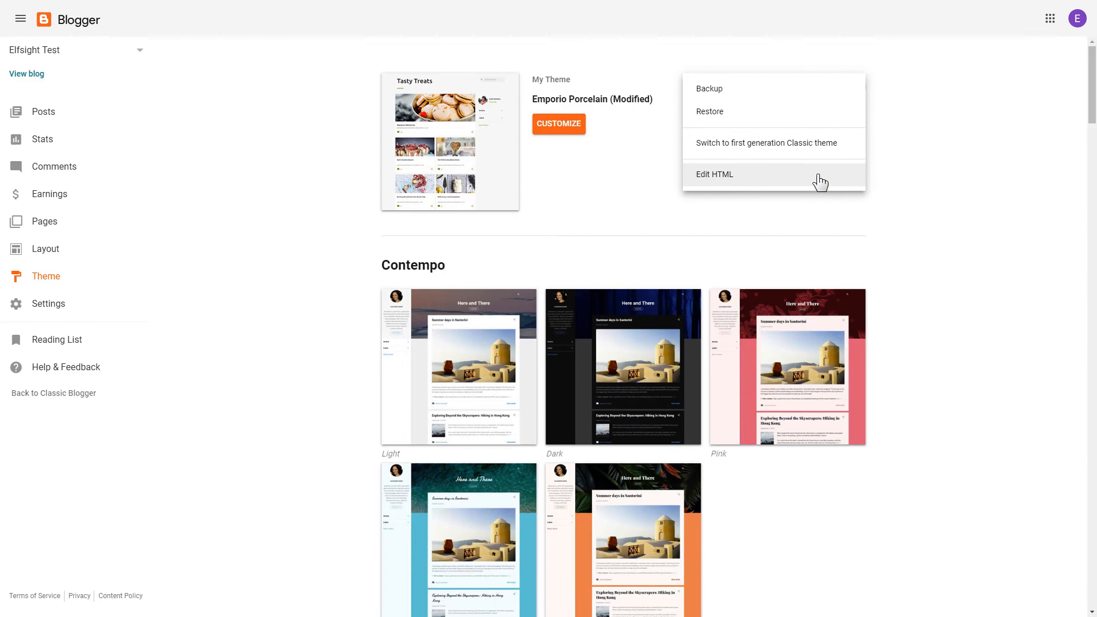
click(714, 174)
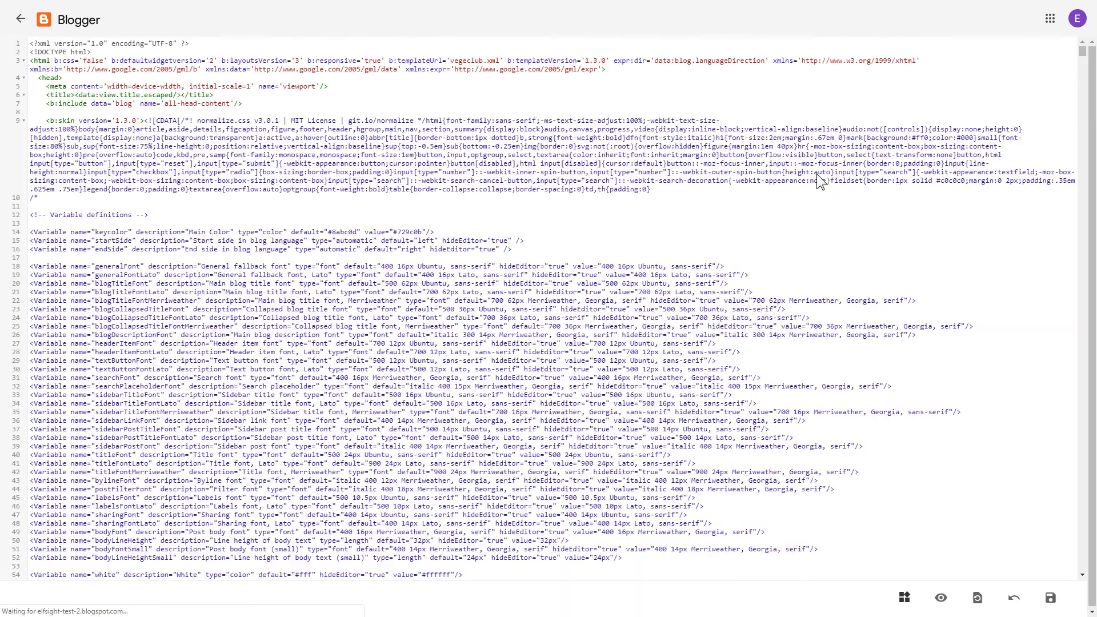
scroll(down, 3)
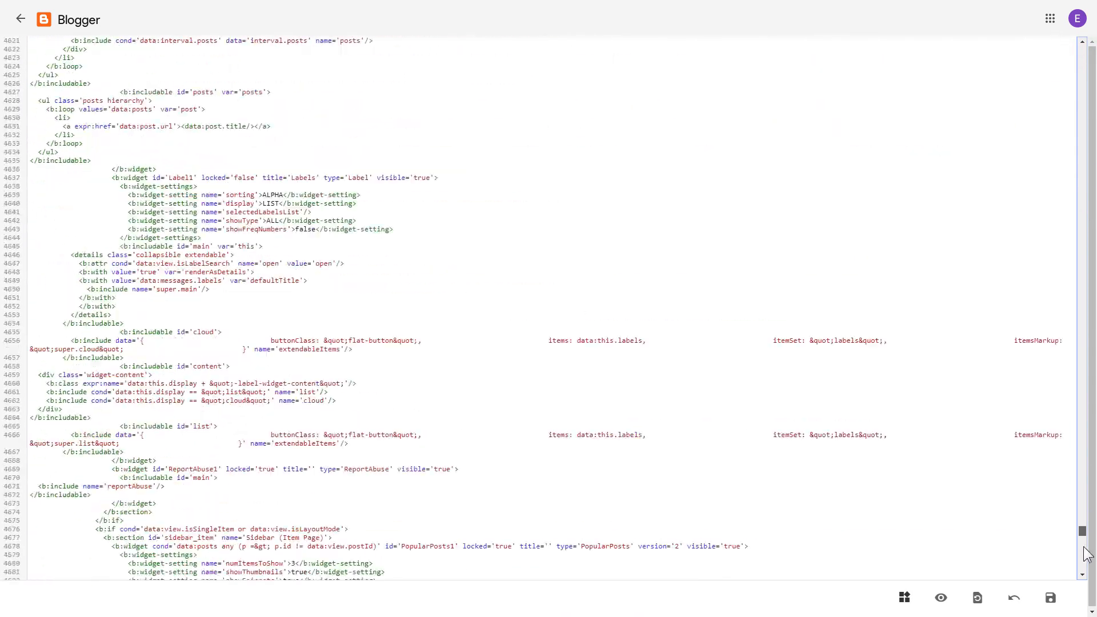
scroll(down, 3)
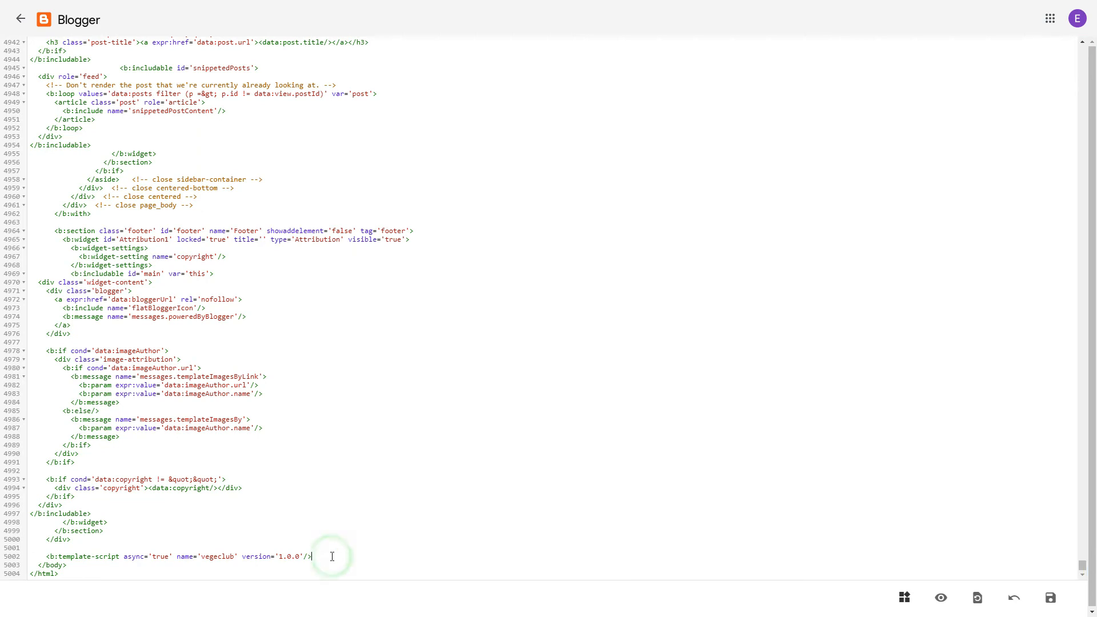
Paste the widget code wrapped in <b:if cond='data:view.isHomepage'> before </body> and save the theme.
right_click(180, 559)
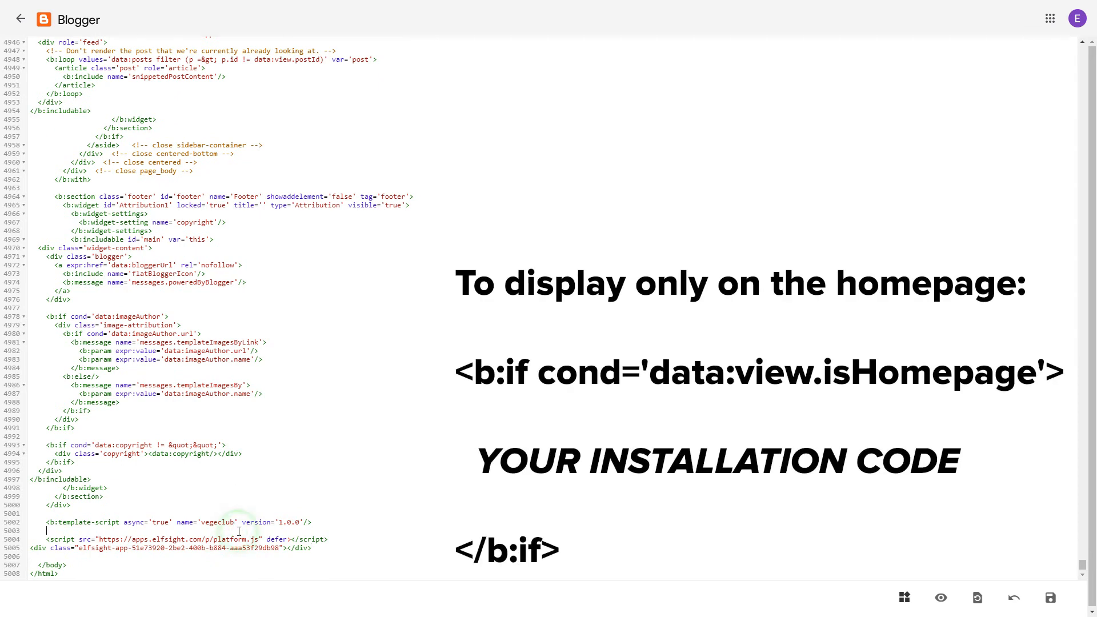
text(<b:if cond='data:view.isHomepage'>)
text(</b:if>)
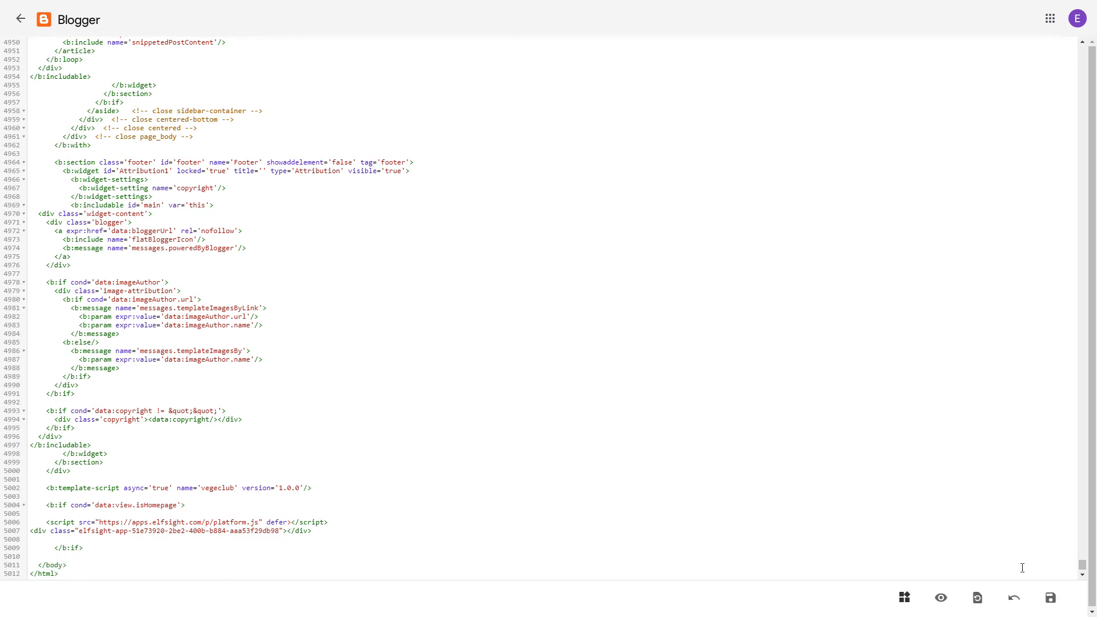
click(1048, 597)
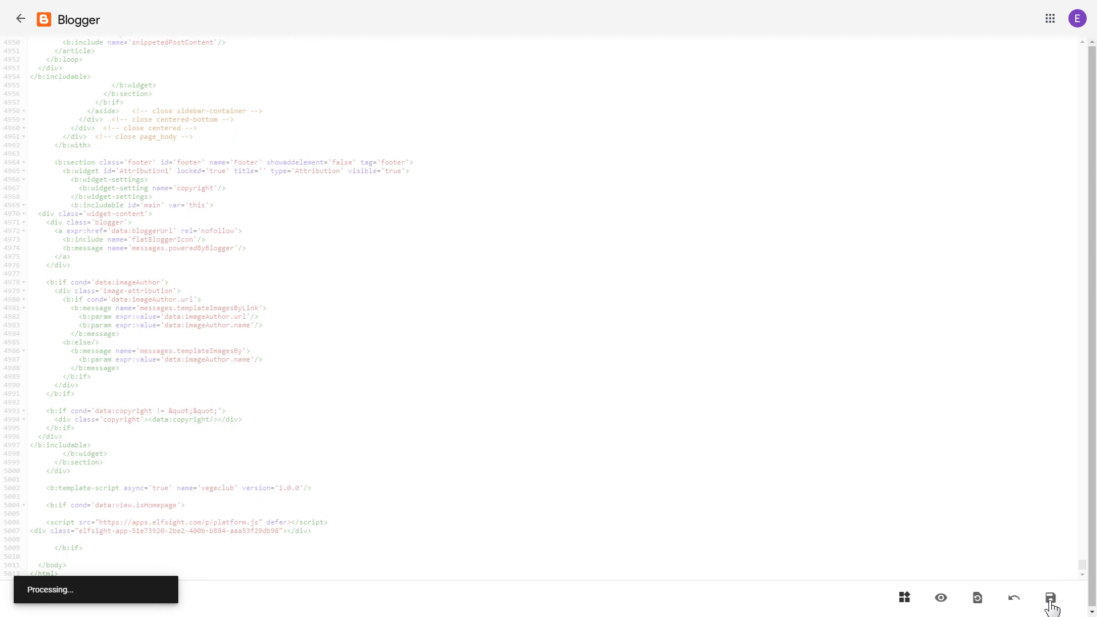
View the live blog, play the latest podcast episode and collapse the episode list.
click(1048, 596)
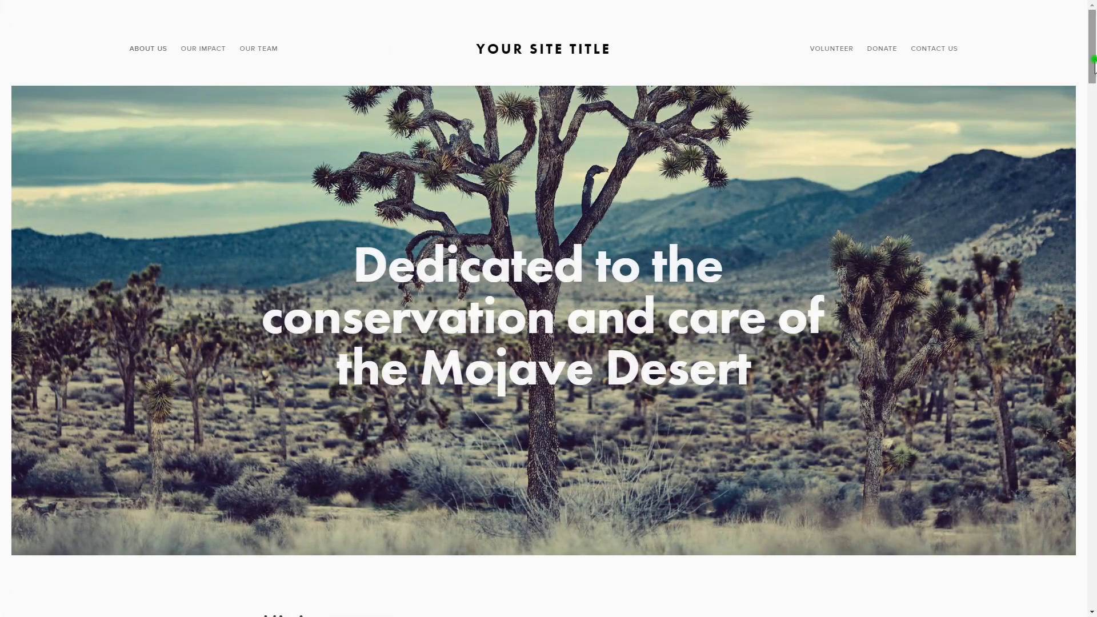
scroll(down, 3)
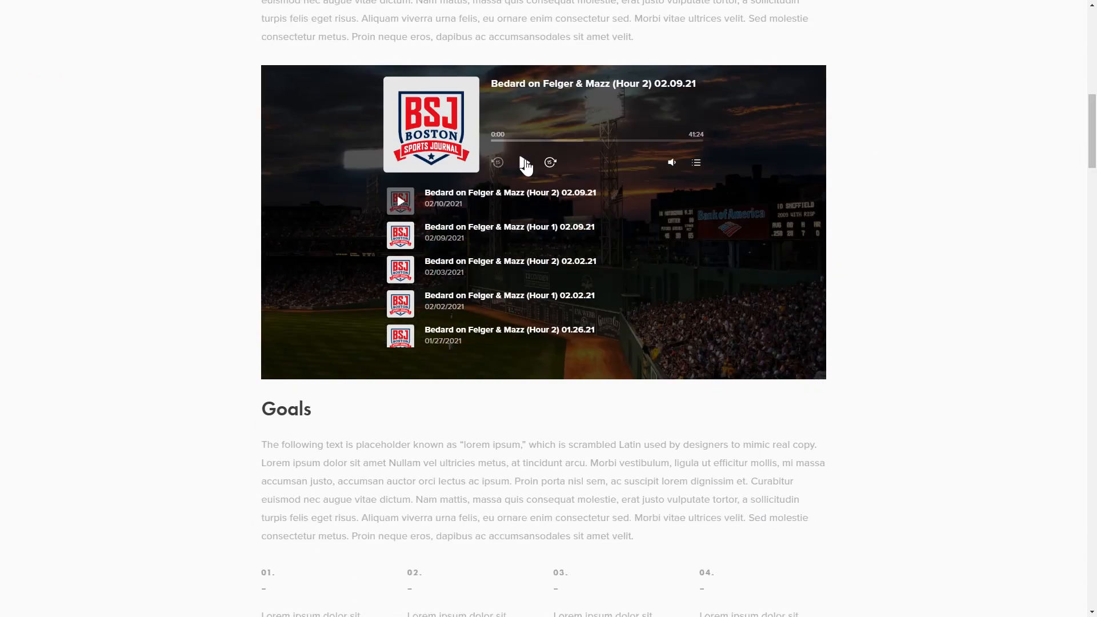
click(523, 161)
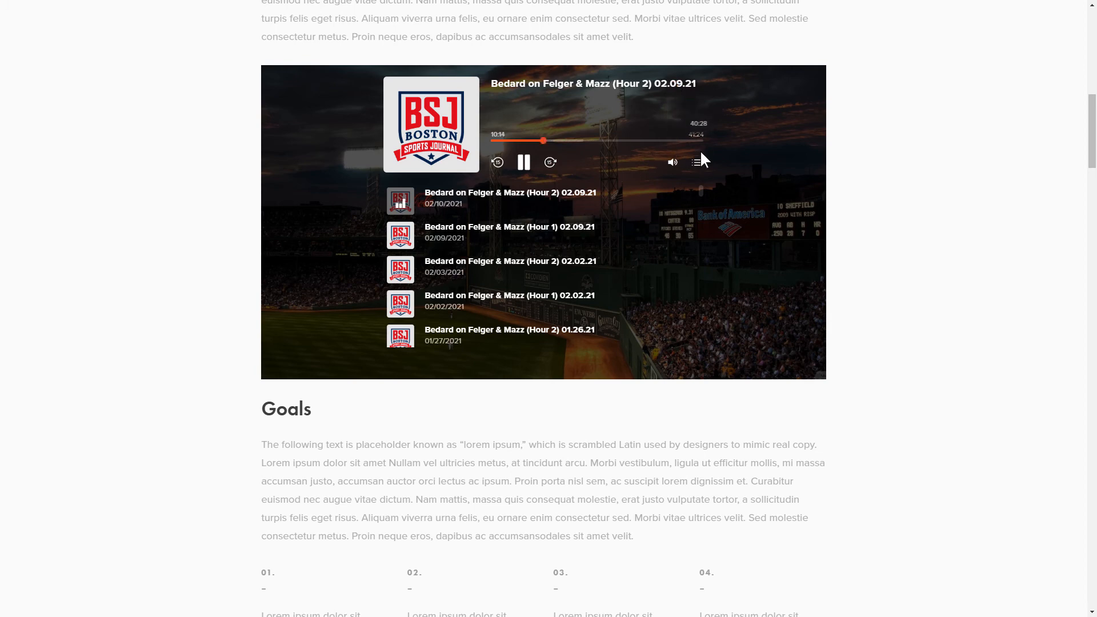
click(696, 162)
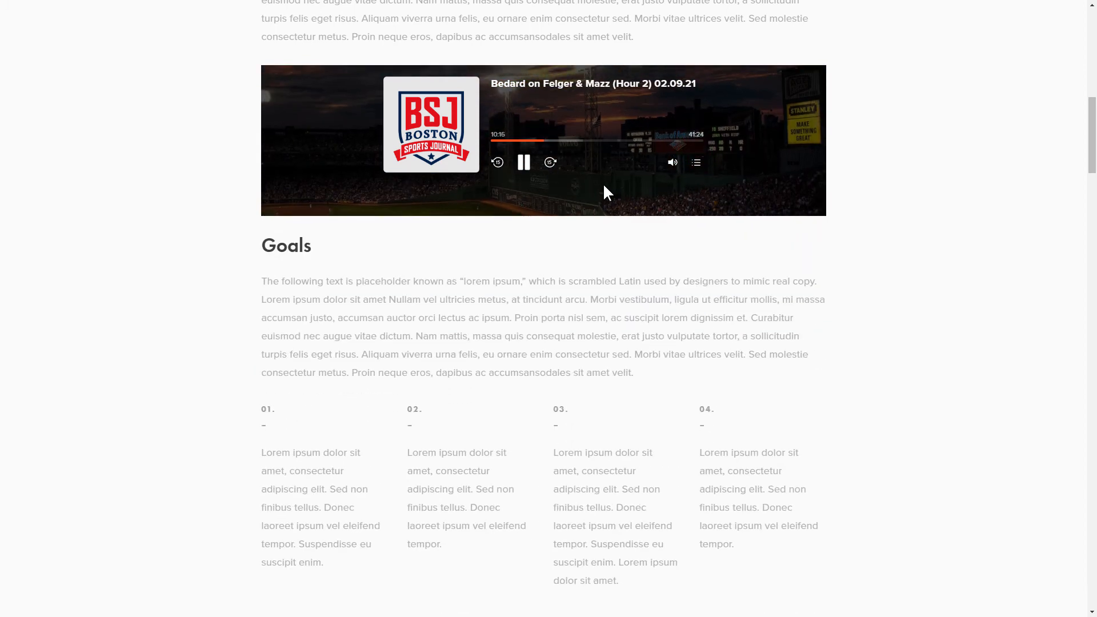